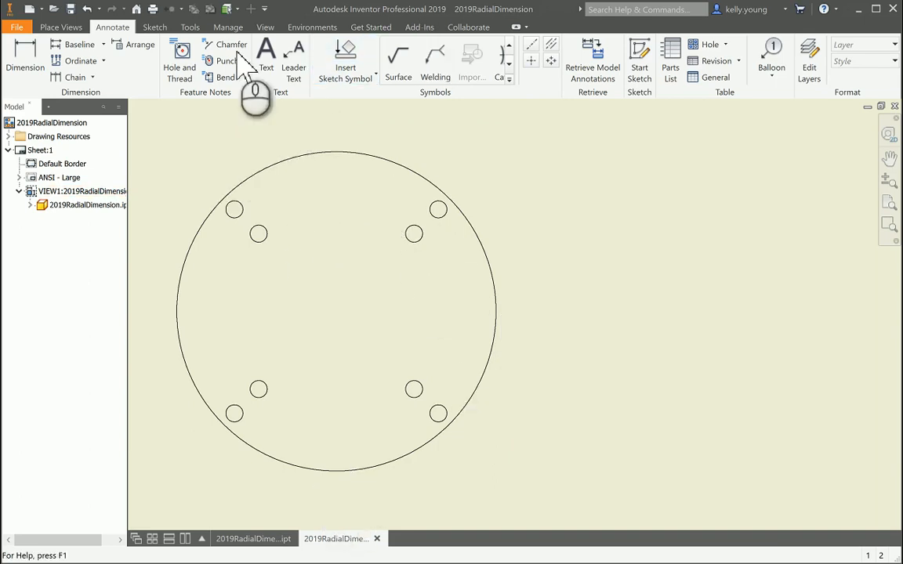
Place a vertical 93.00 dimension across the plate's outer circle and confirm it.
{"action": "left_click", "coordinate": [22, 47]}
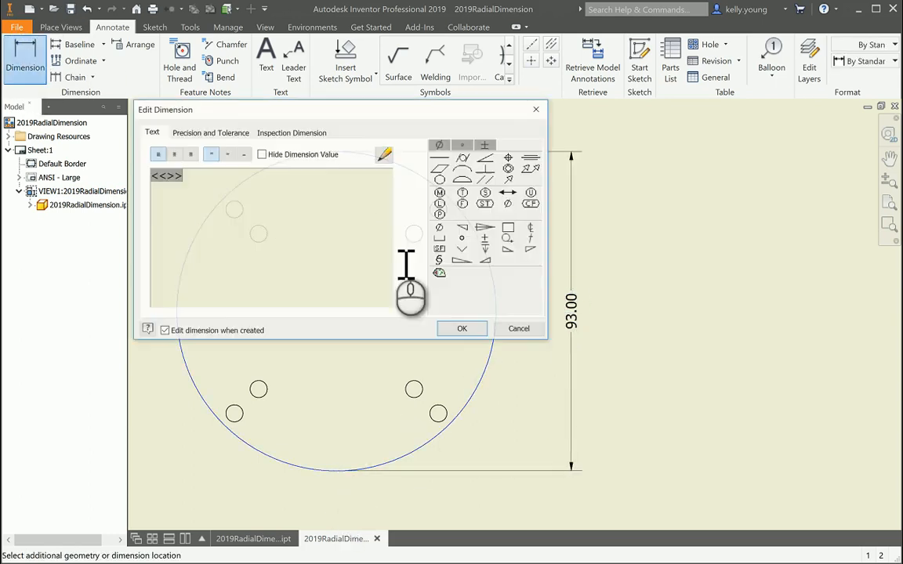
{"action": "left_click", "coordinate": [461, 329]}
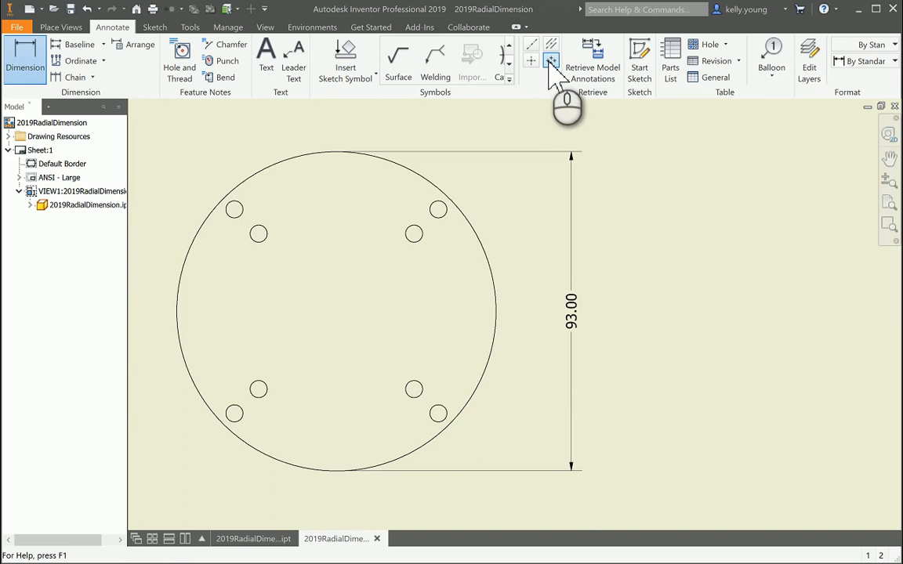
{"action": "mouse_move", "coordinate": [546, 59]}
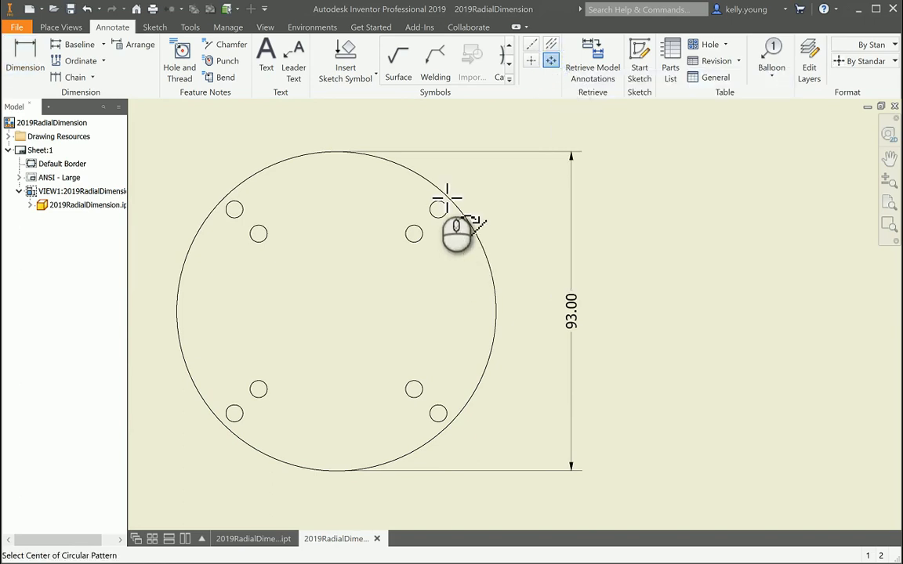
Create a dashed bolt-circle centerline through the outer ring of holes.
{"action": "left_click", "coordinate": [448, 219]}
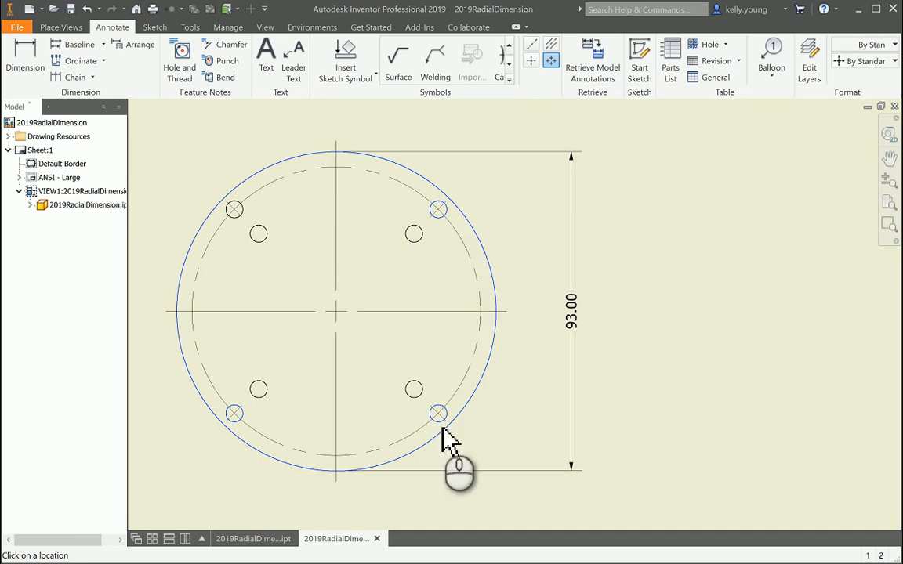
{"action": "right_click", "coordinate": [580, 227]}
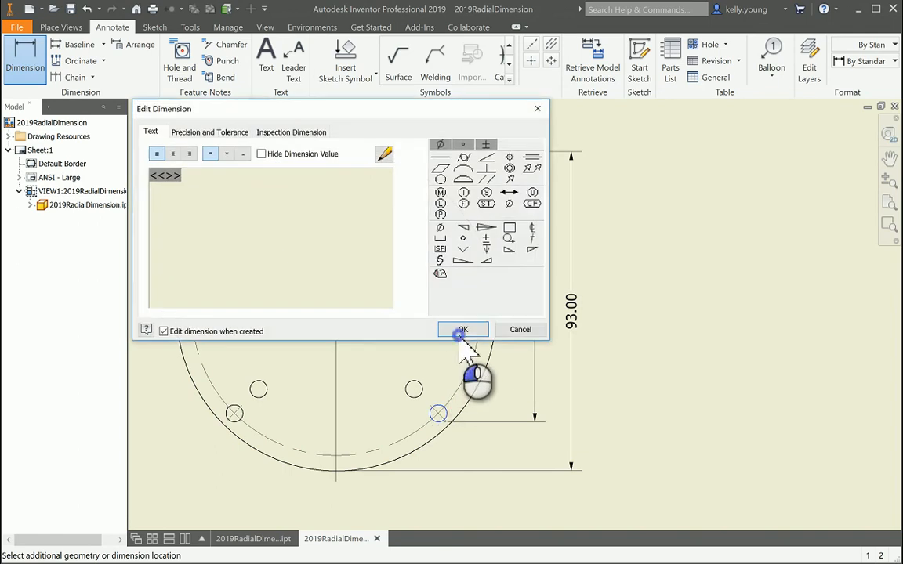
Confirm the vertical 84.00 dimension across the outer bolt circle.
{"action": "left_click", "coordinate": [462, 329]}
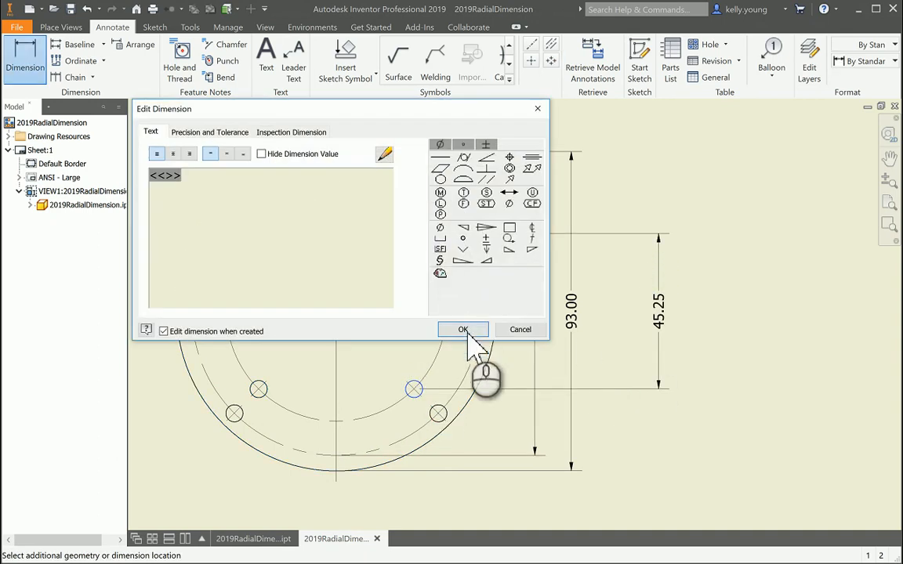
Confirm the vertical 64.00 dimension across the inner bolt circle.
{"action": "left_click", "coordinate": [464, 329]}
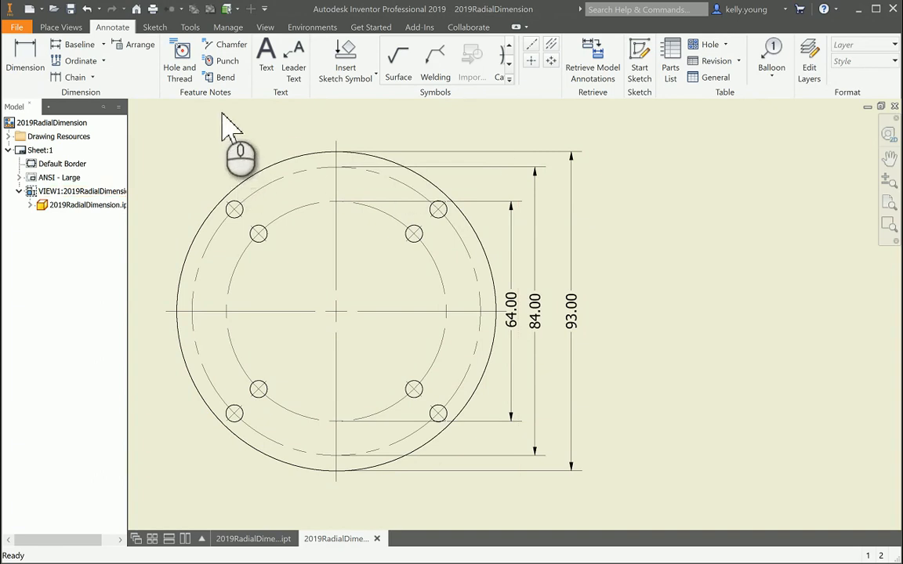
Start a sketch on the view and begin a line from the bolt circle's top point.
{"action": "left_click", "coordinate": [79, 192]}
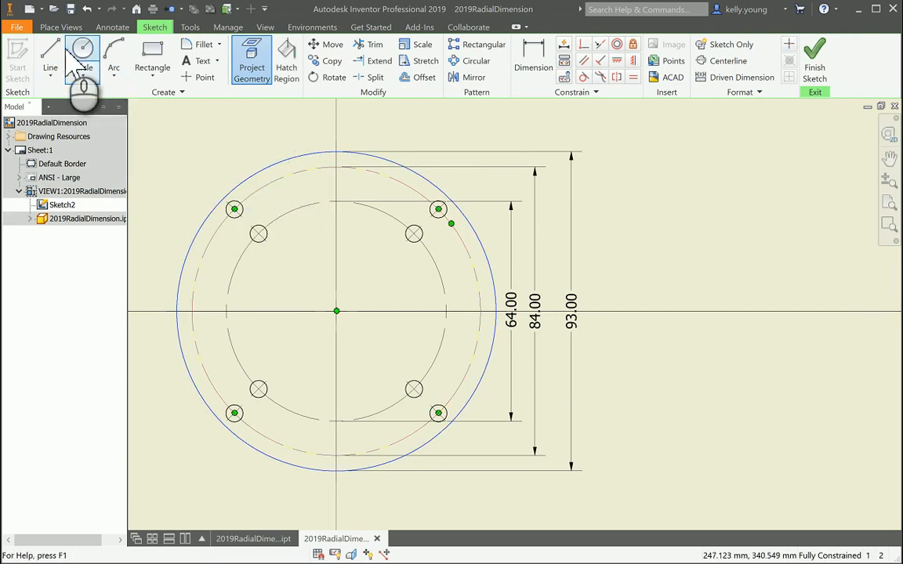
{"action": "left_click", "coordinate": [50, 62]}
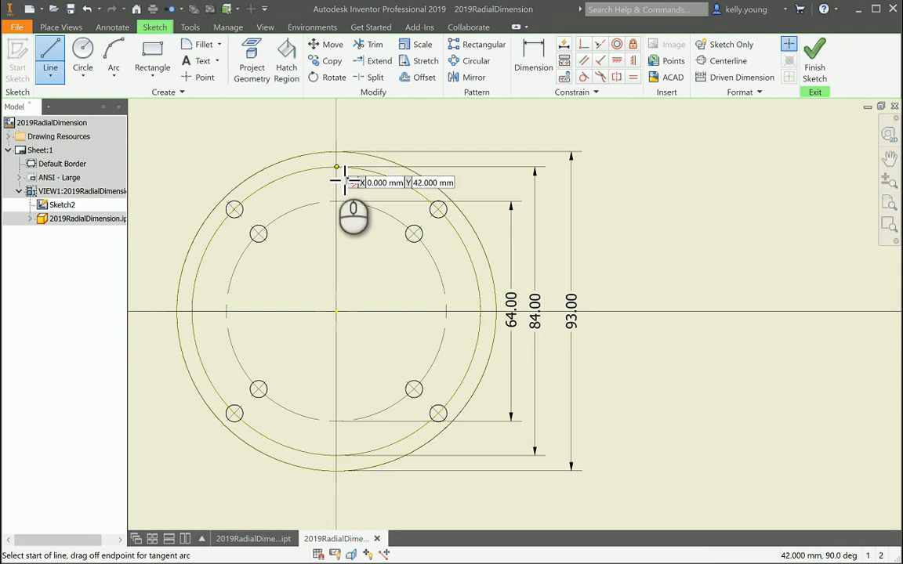
{"action": "left_click", "coordinate": [333, 166]}
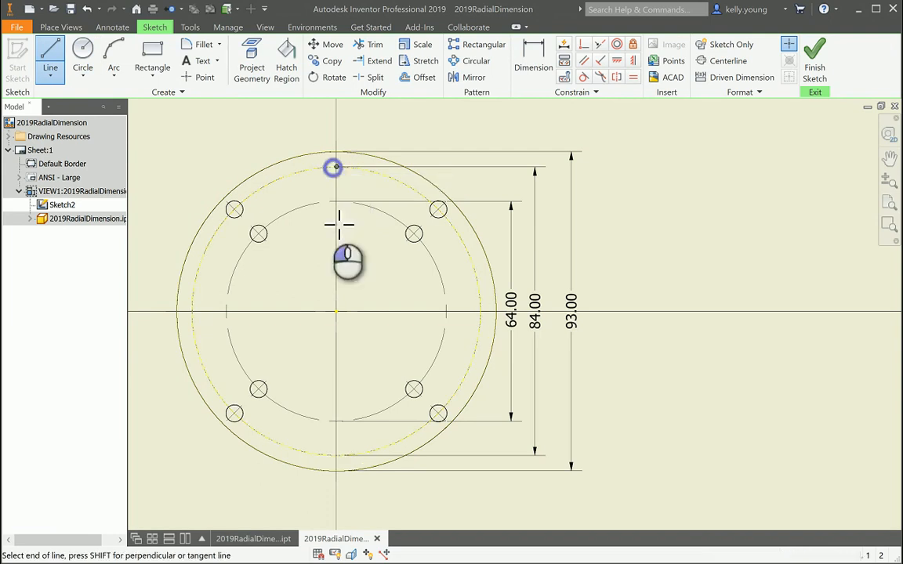